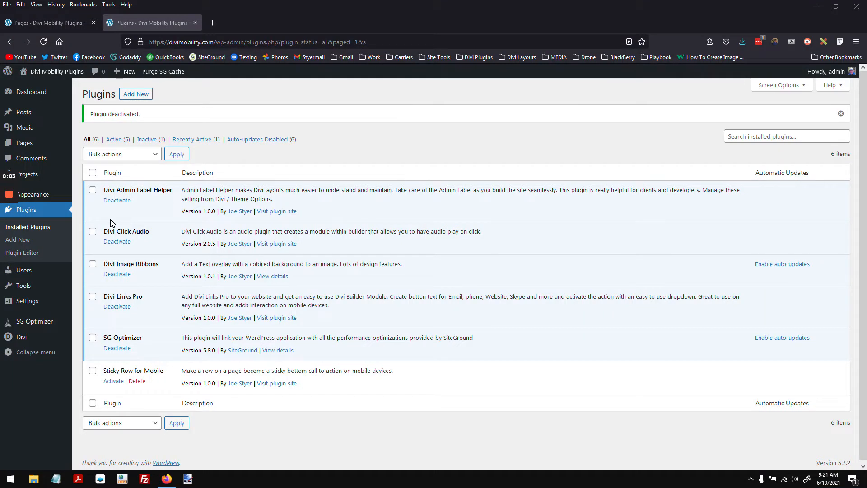
{"action": "mouse_move", "coordinate": [116, 214]}
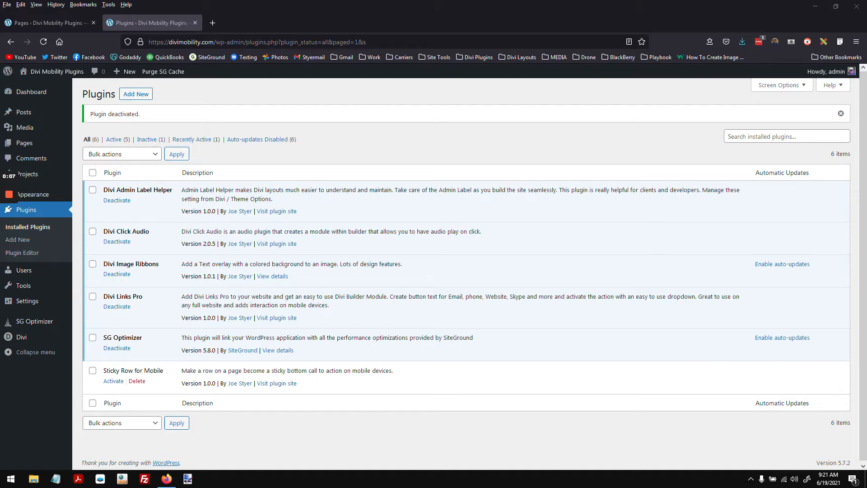
{"action": "mouse_move", "coordinate": [157, 207]}
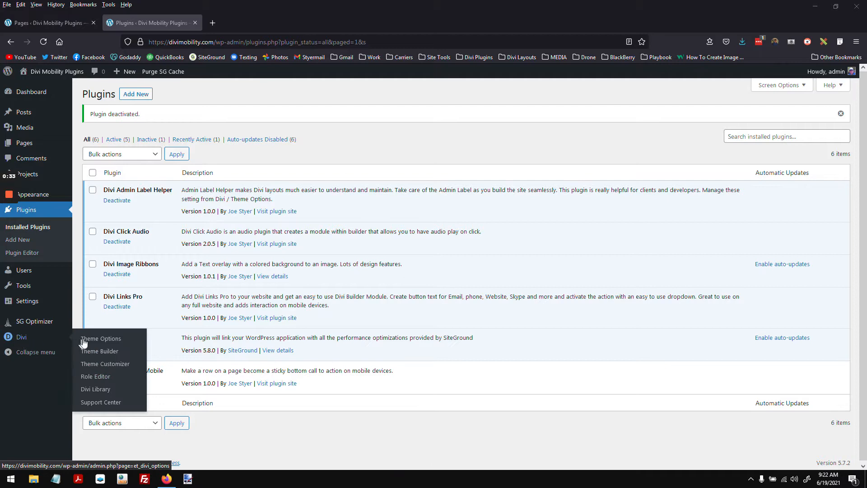
- In Divi Theme Options, enable the Admin Label Helper under its Admin Label Helper tab
{"action": "left_click", "coordinate": [101, 338]}
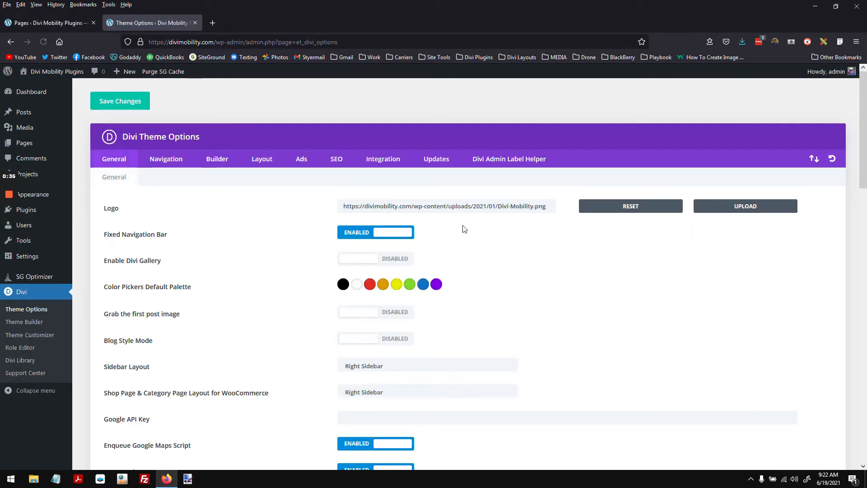
{"action": "mouse_move", "coordinate": [509, 158]}
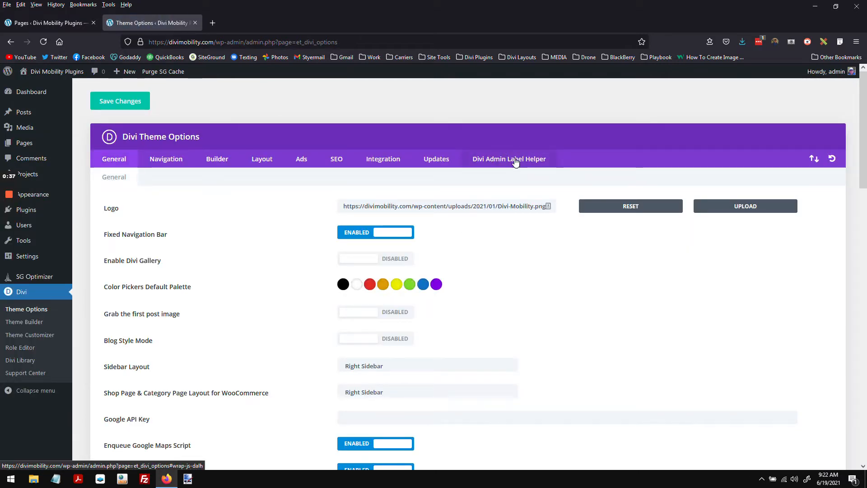
{"action": "left_click", "coordinate": [508, 159]}
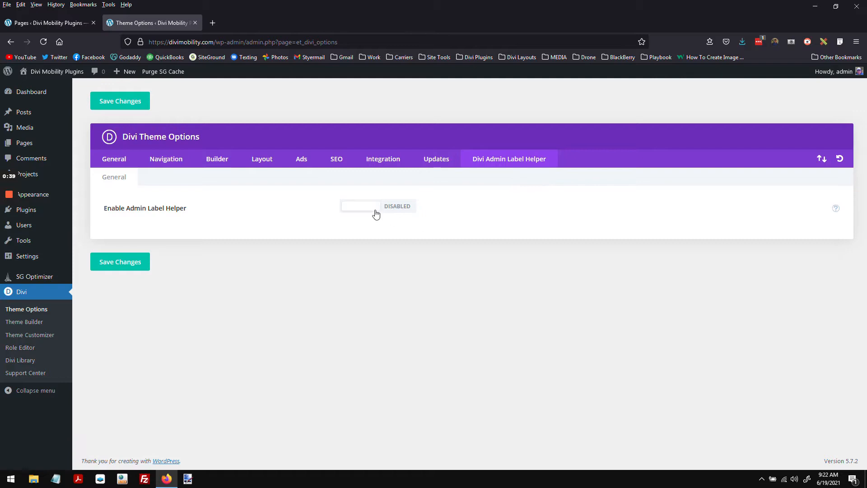
{"action": "left_click", "coordinate": [378, 206]}
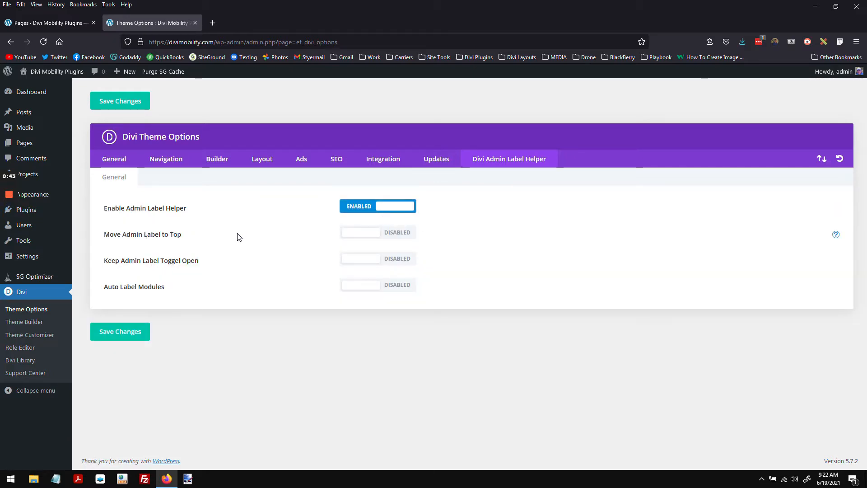
{"action": "mouse_move", "coordinate": [150, 244]}
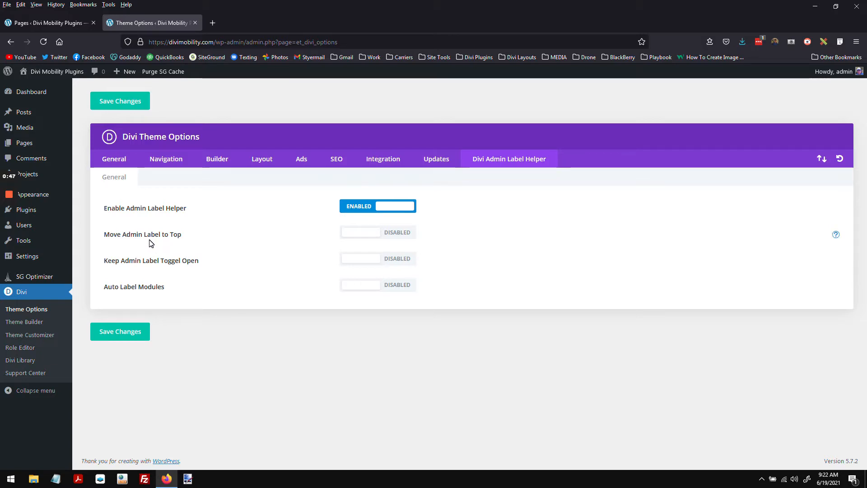
{"action": "mouse_move", "coordinate": [251, 241]}
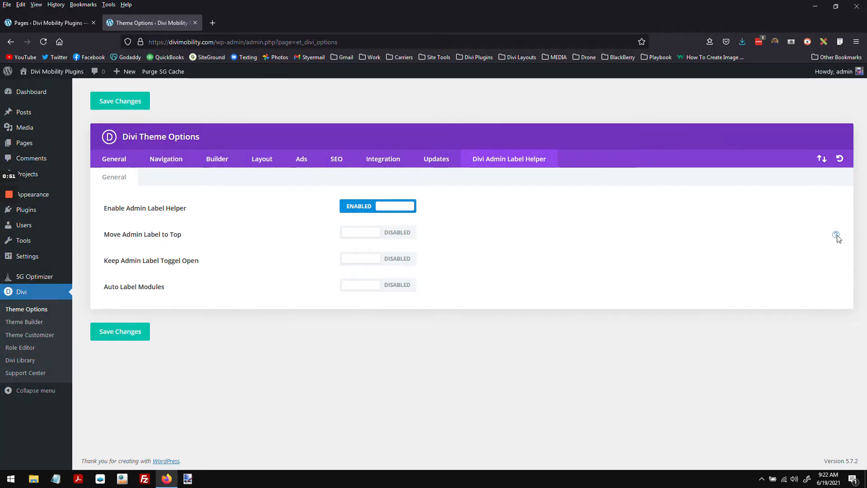
- Turn on Move Admin Label to Top, Keep Admin Label Toggle Open and Auto Label Modules
{"action": "left_click", "coordinate": [835, 234]}
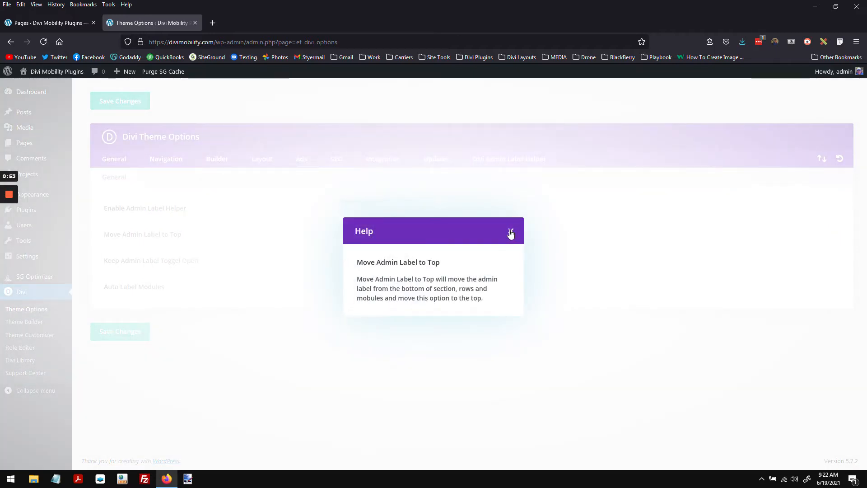
{"action": "left_click", "coordinate": [510, 231]}
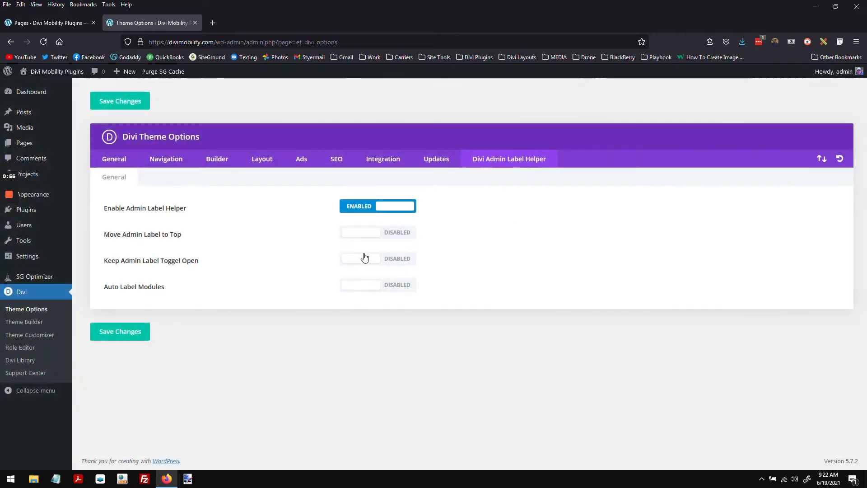
{"action": "left_click", "coordinate": [377, 232]}
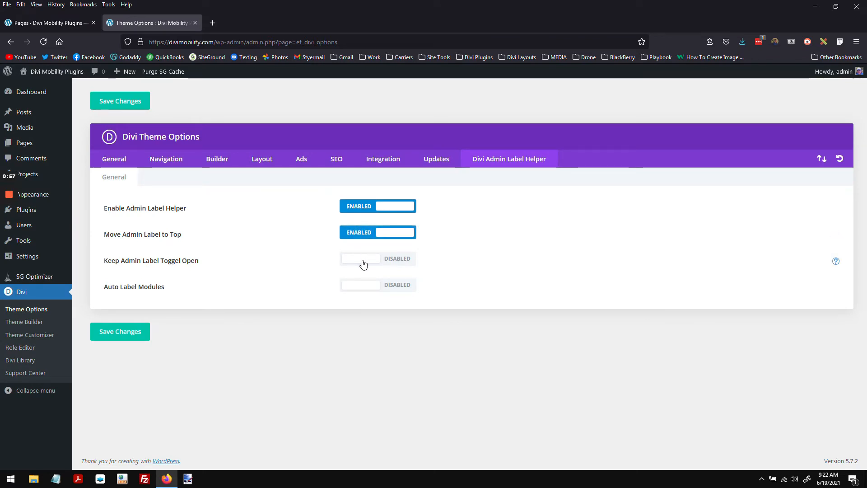
{"action": "left_click", "coordinate": [377, 258]}
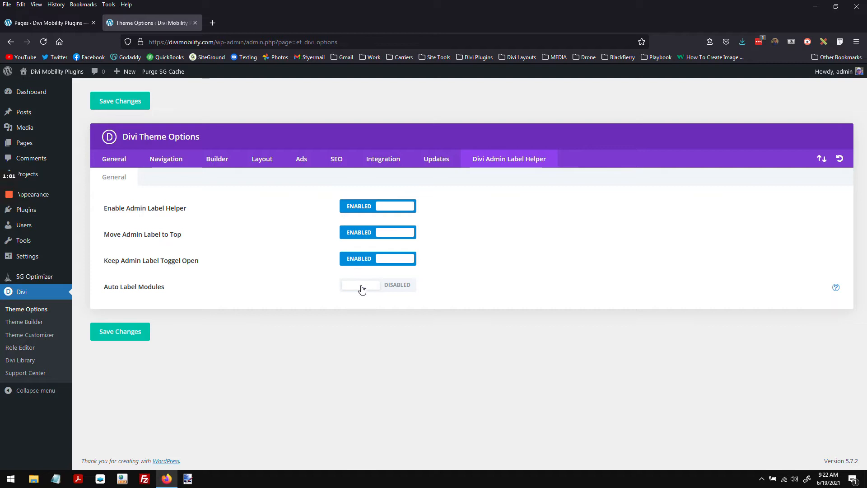
{"action": "left_click", "coordinate": [377, 284]}
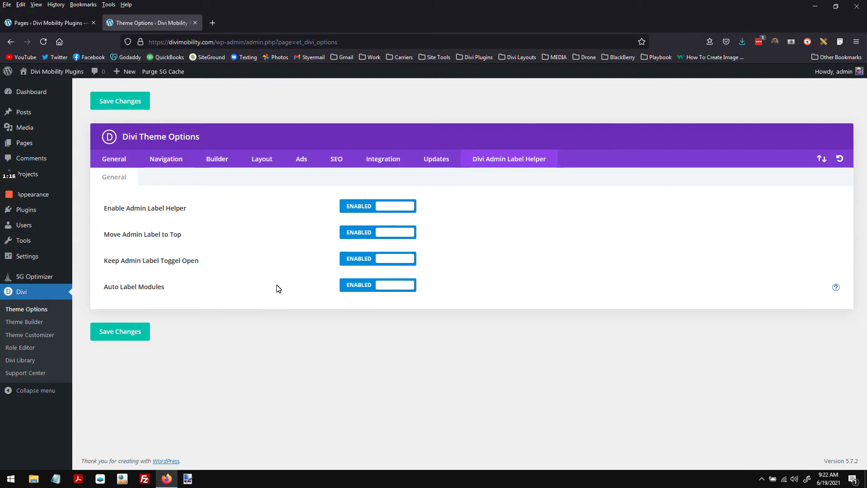
{"action": "mouse_move", "coordinate": [188, 309]}
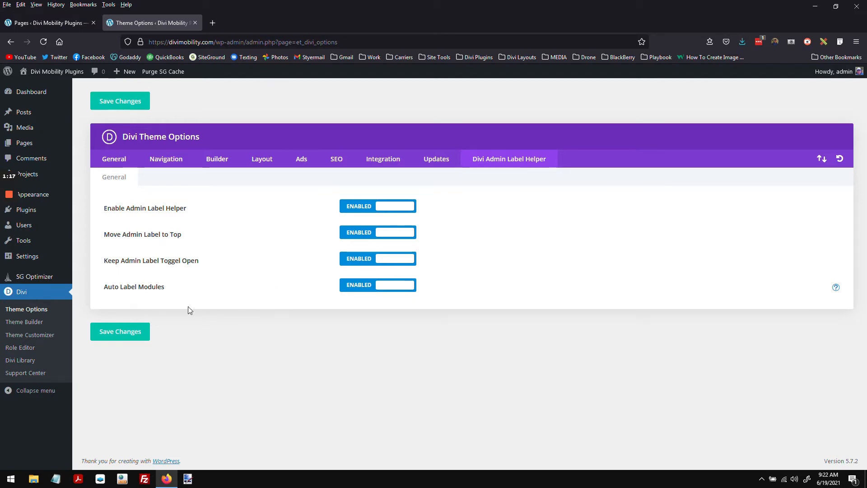
- Save the label helper settings and start a new page titled Testing
{"action": "left_click", "coordinate": [119, 331]}
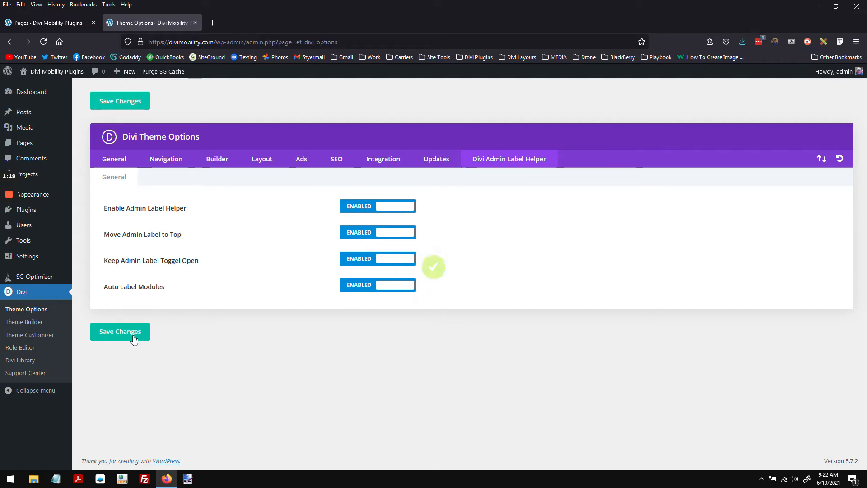
{"action": "left_click", "coordinate": [47, 23]}
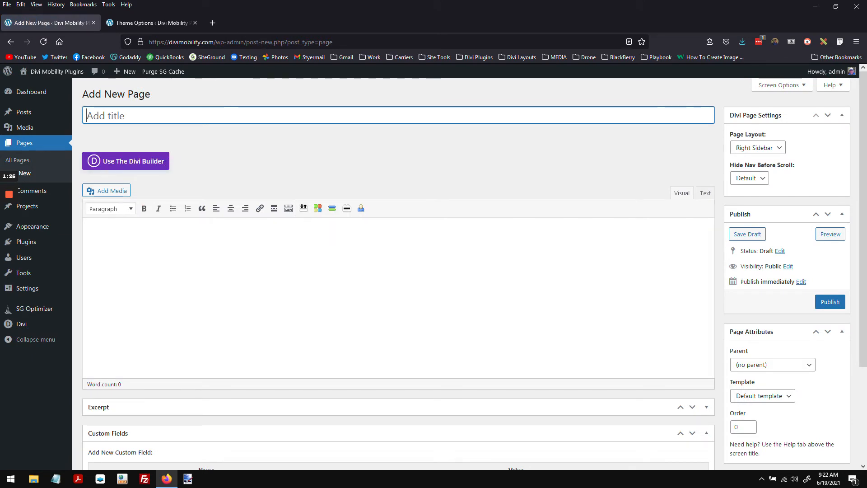
{"action": "type", "text": "Testing"}
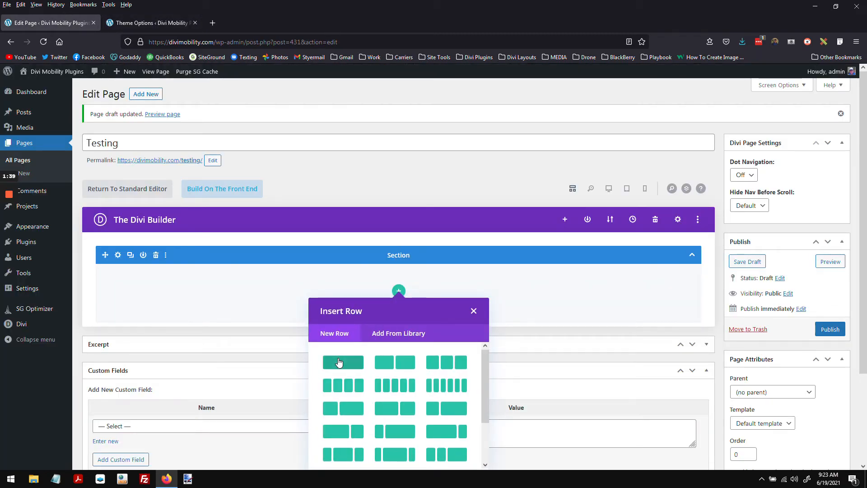
- Add a single-column row holding a Blurb titled Product One
{"action": "left_click", "coordinate": [342, 361]}
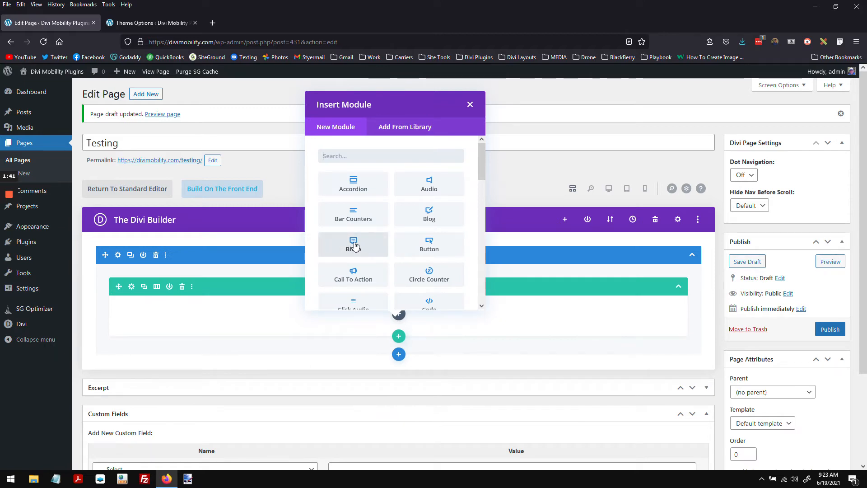
{"action": "left_click", "coordinate": [353, 244]}
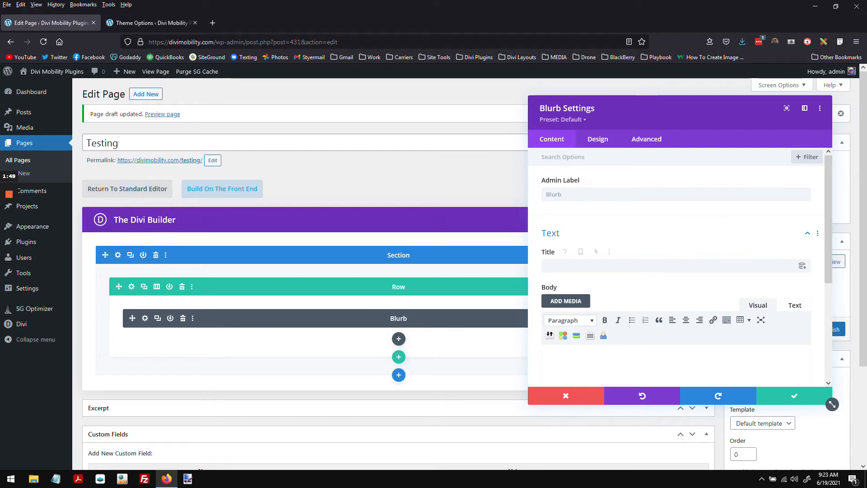
{"action": "left_click", "coordinate": [663, 266]}
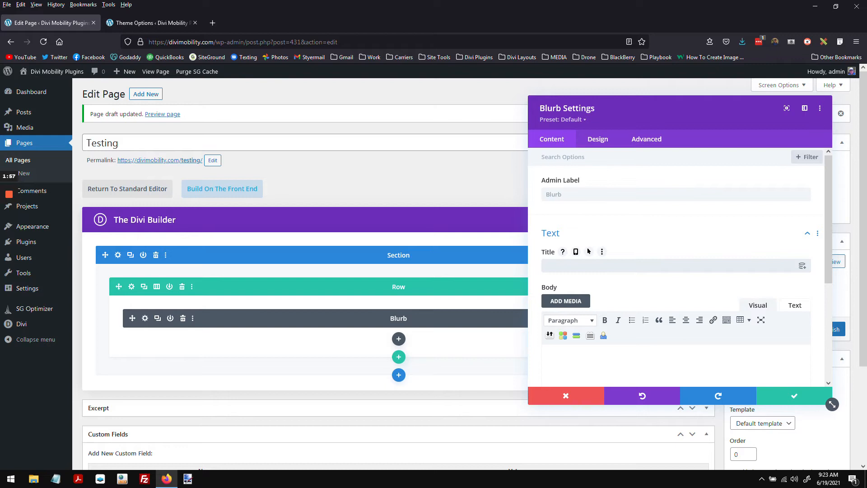
{"action": "type", "text": "Product One"}
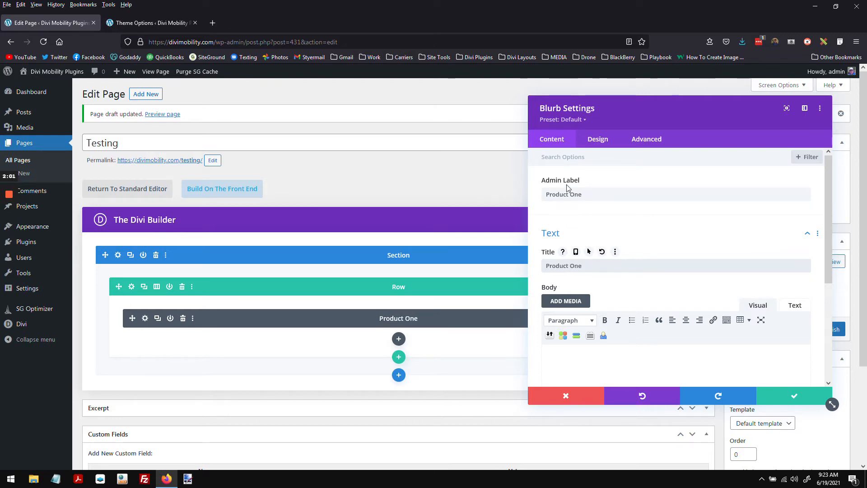
{"action": "key", "text": "Backspace"}
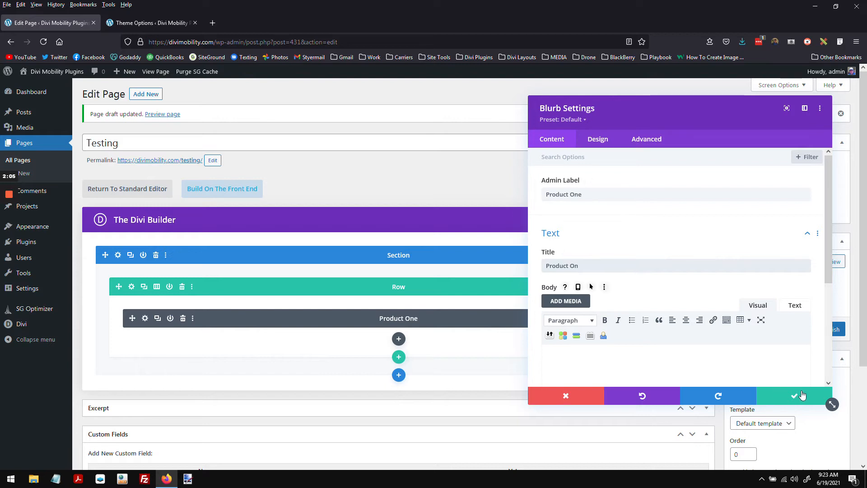
{"action": "left_click", "coordinate": [802, 395]}
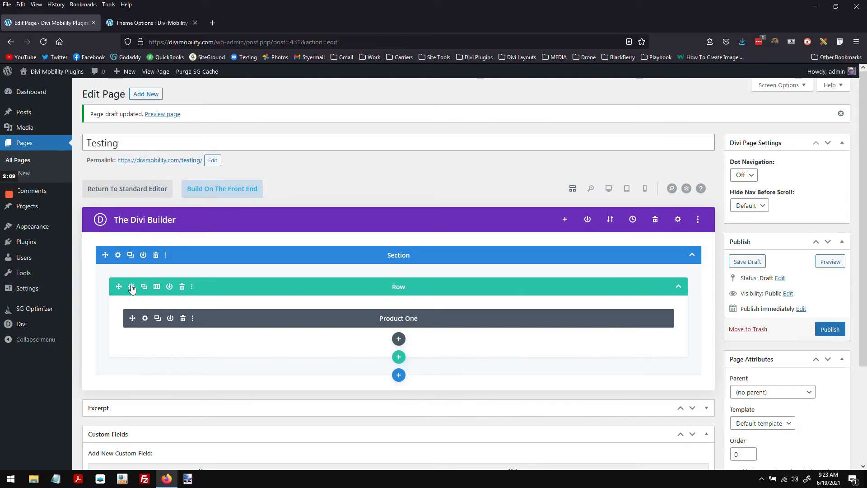
- Label the row 'Row of Blurbs' and restructure it into three equal columns
{"action": "left_click", "coordinate": [131, 286]}
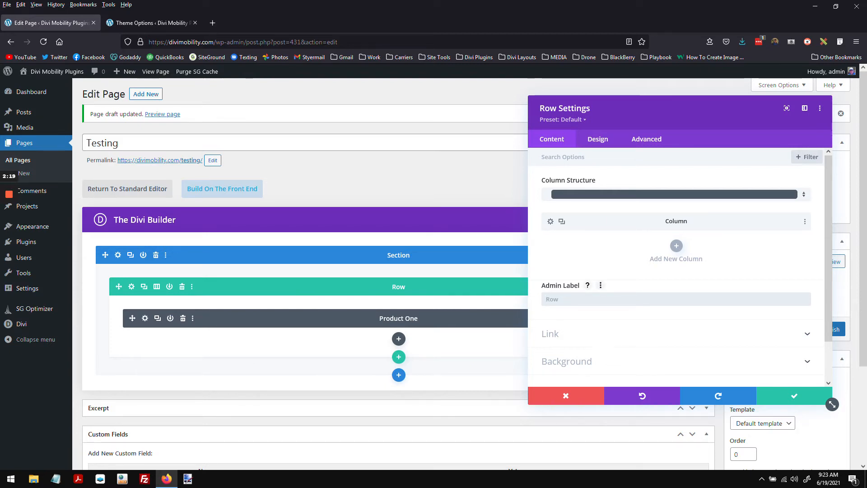
{"action": "type", "text": "R"}
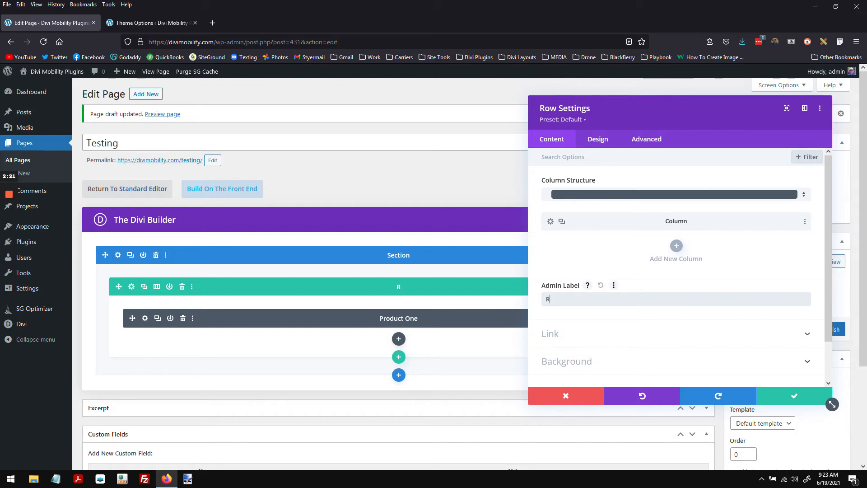
{"action": "type", "text": "ow of Blur"}
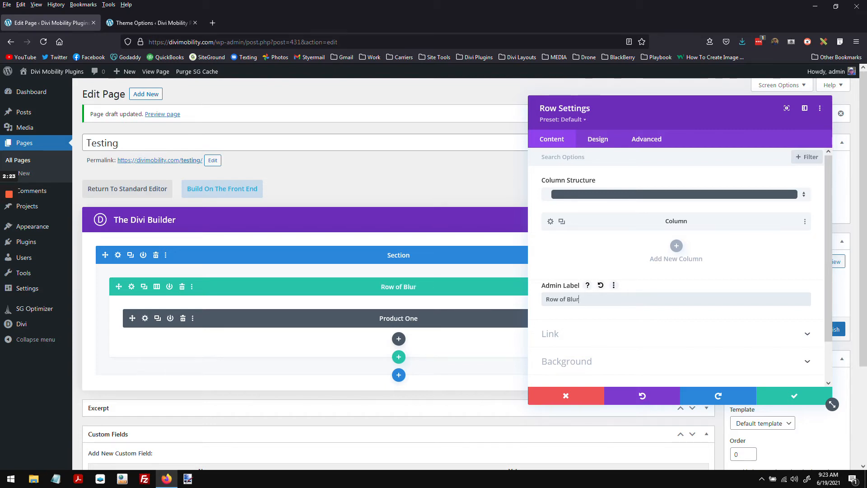
{"action": "type", "text": "bs"}
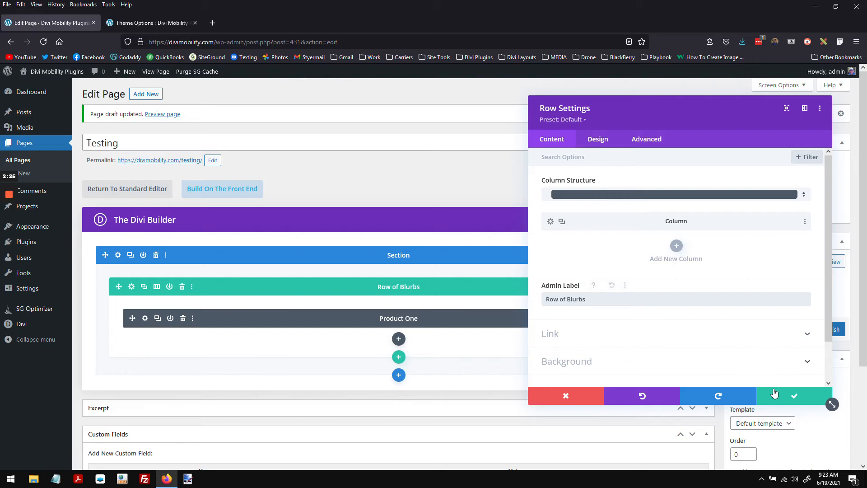
{"action": "left_click", "coordinate": [794, 396]}
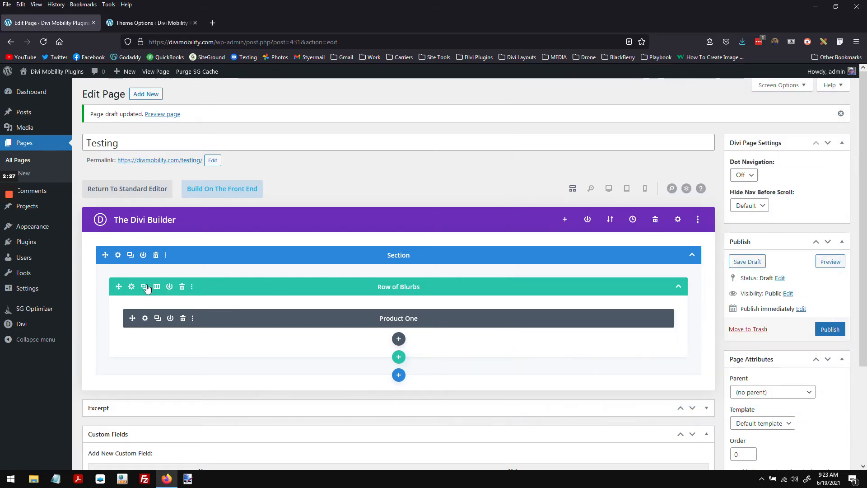
{"action": "left_click", "coordinate": [158, 286]}
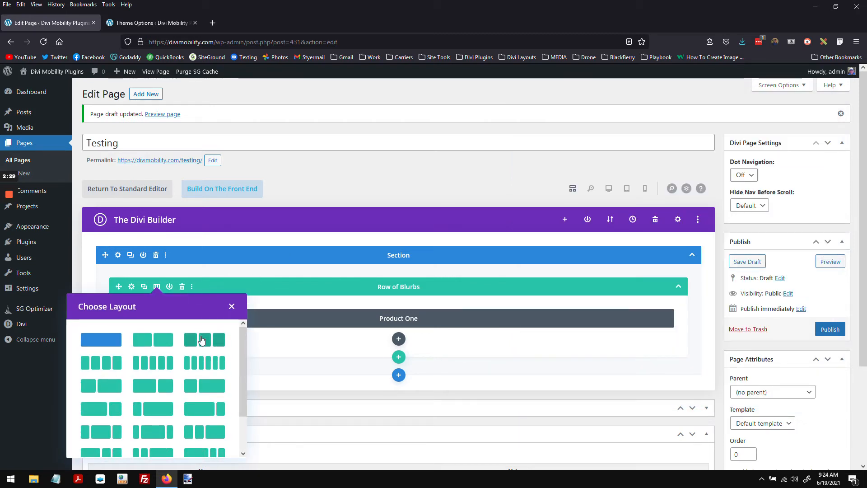
{"action": "left_click", "coordinate": [232, 307]}
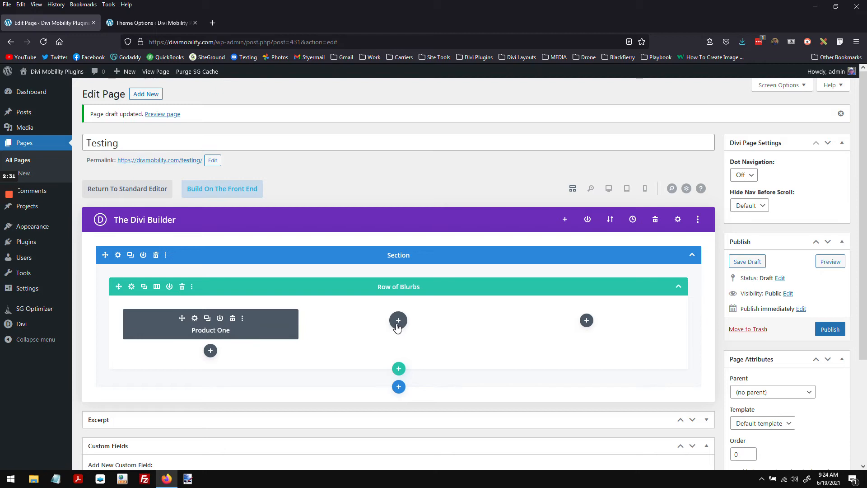
- Add a button module labelled Call Us Button to the second column
{"action": "left_click", "coordinate": [398, 320]}
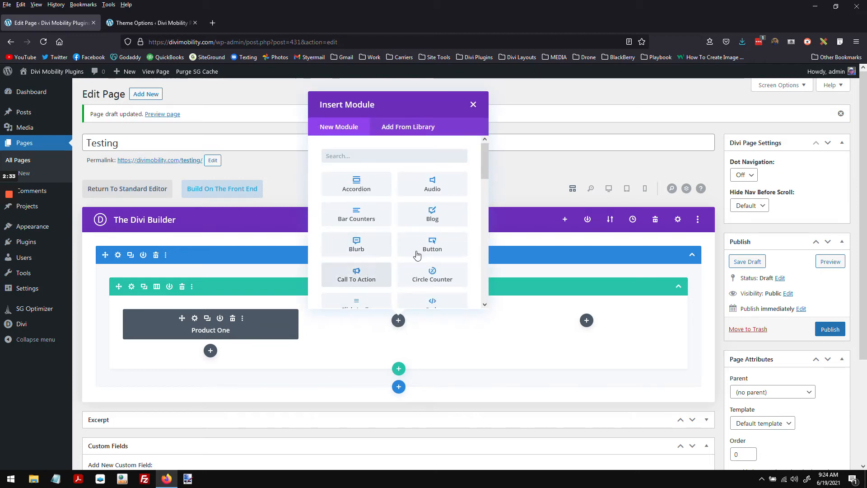
{"action": "left_click", "coordinate": [432, 244]}
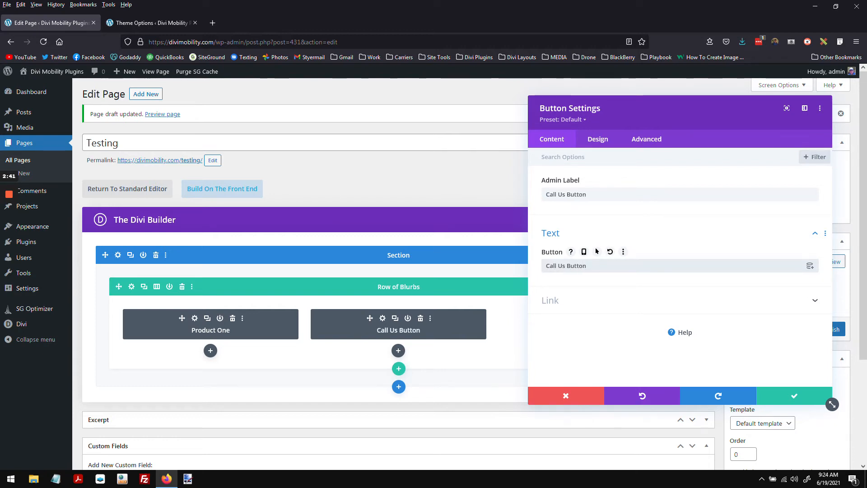
{"action": "left_click", "coordinate": [565, 395]}
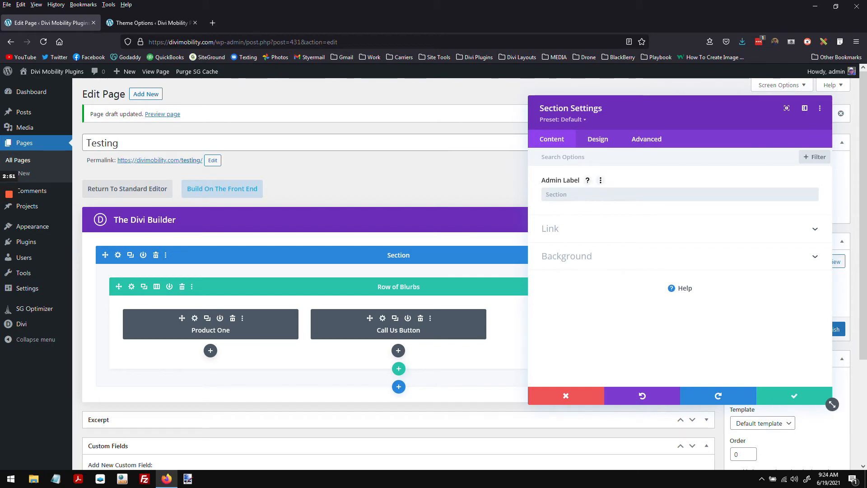
- Set the section's admin label to 'Product and call us button'
{"action": "type", "text": "Product and"}
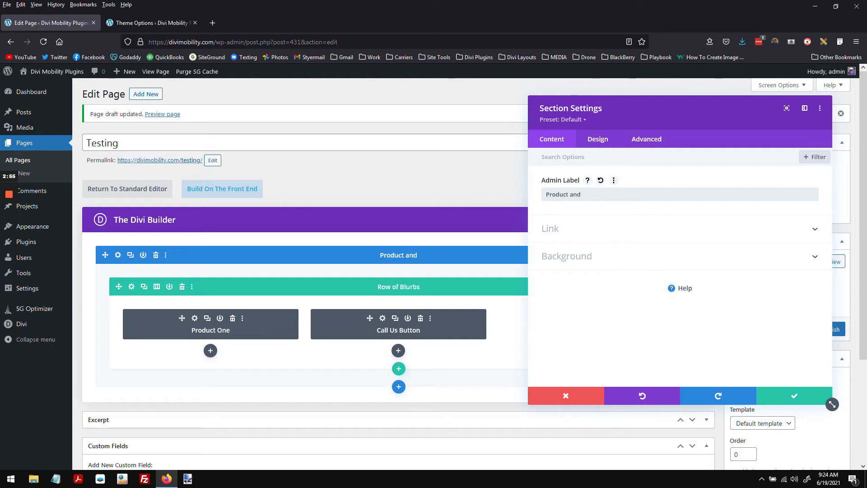
{"action": "type", "text": "call us button"}
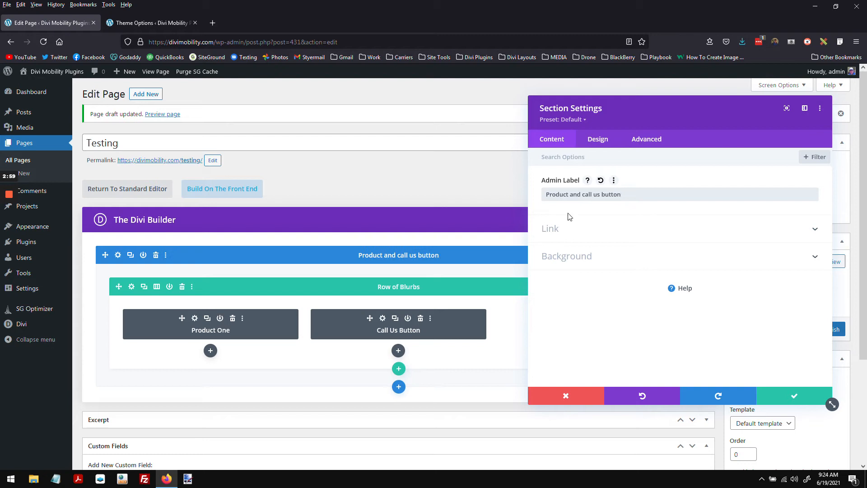
{"action": "left_click", "coordinate": [565, 396]}
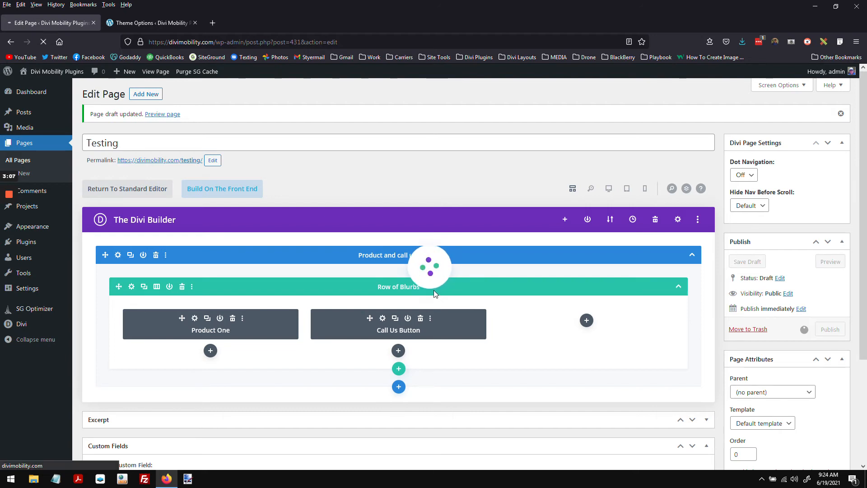
- Switch to the front-end Visual Builder and add a module to the third column
{"action": "left_click", "coordinate": [829, 329]}
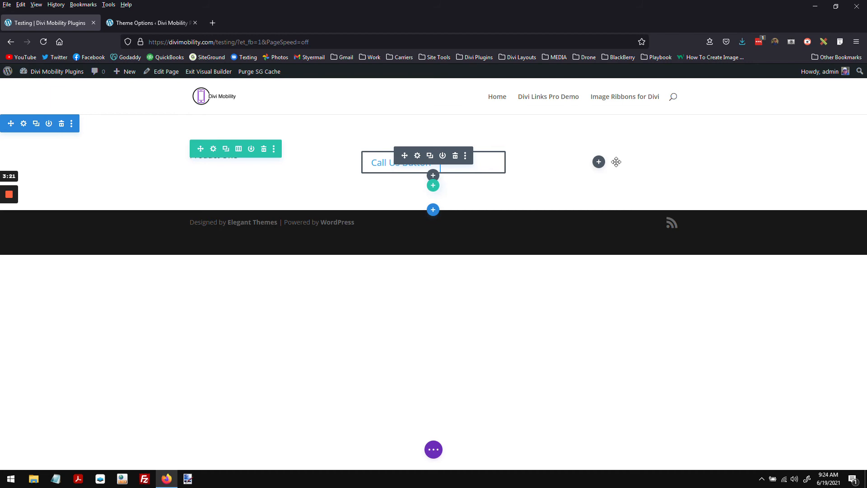
{"action": "left_click", "coordinate": [598, 163]}
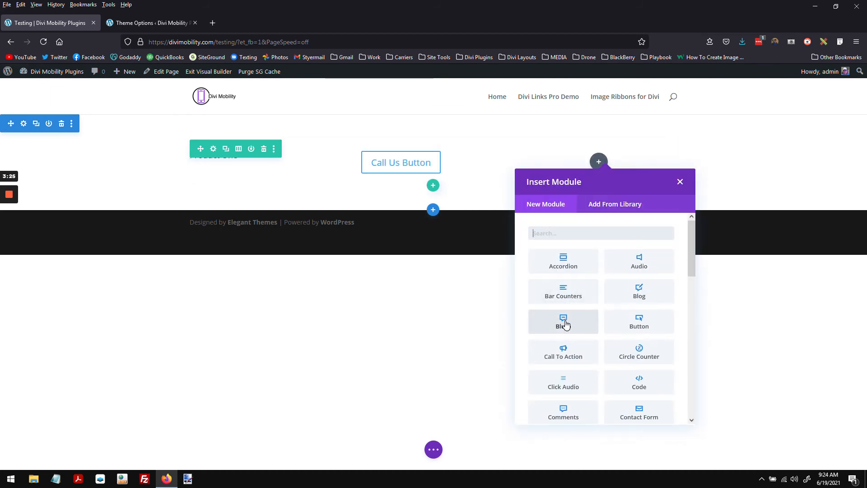
- Add a blurb titled 'Here is Another one' and delete its default image
{"action": "left_click", "coordinate": [563, 322]}
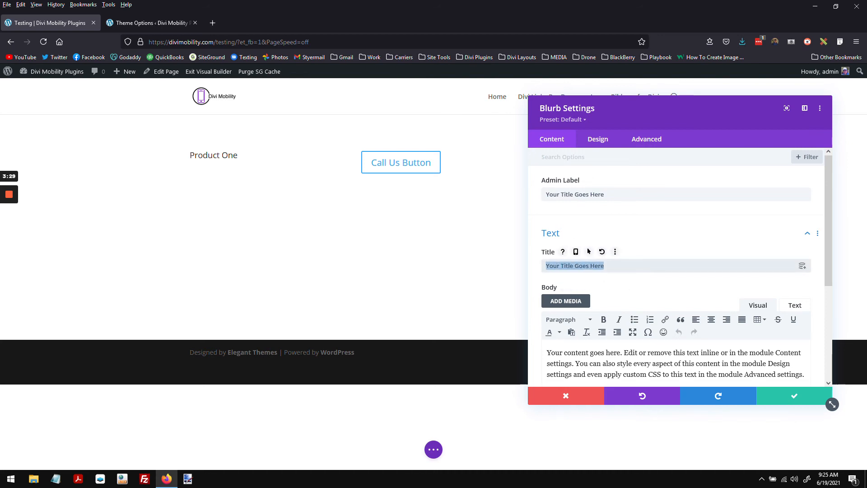
{"action": "type", "text": "Here is"}
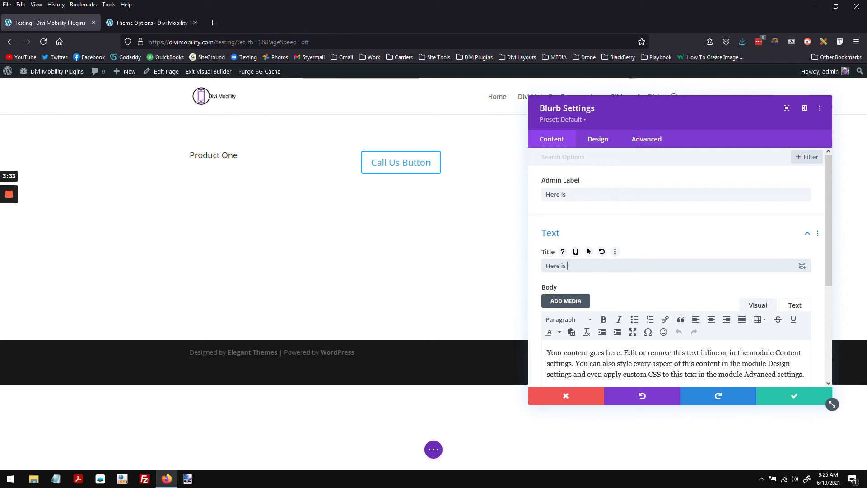
{"action": "type", "text": "Another one"}
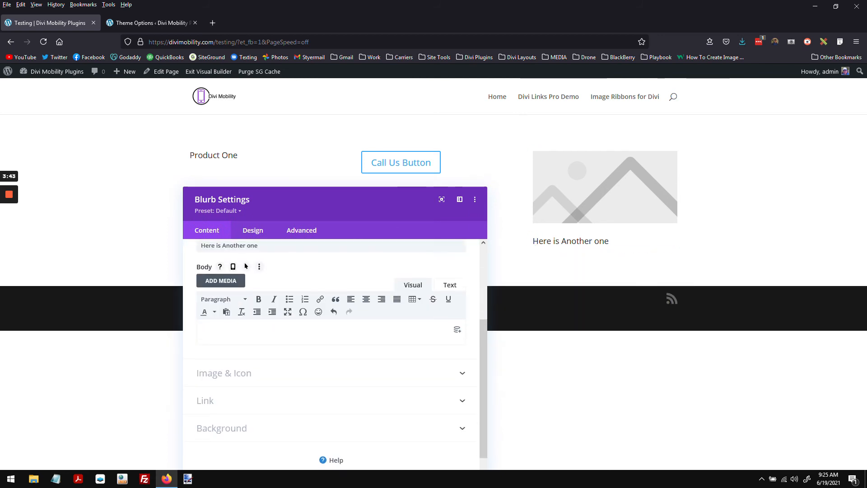
{"action": "left_click", "coordinate": [224, 372]}
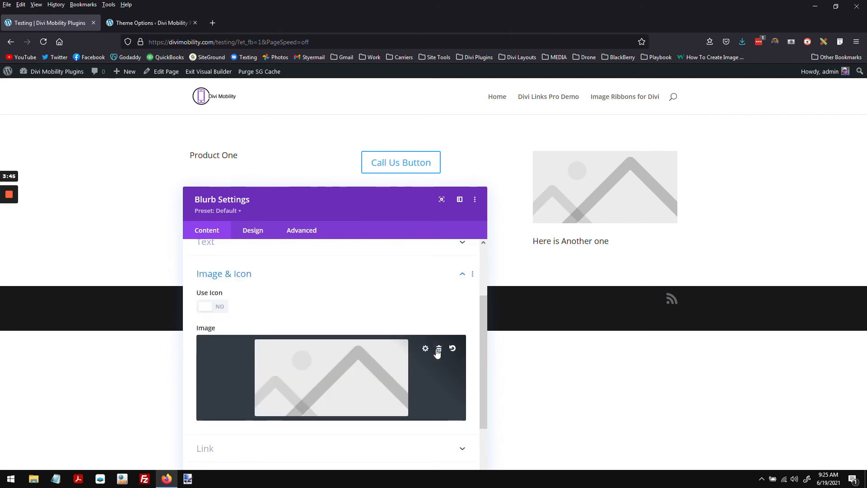
{"action": "left_click", "coordinate": [438, 349]}
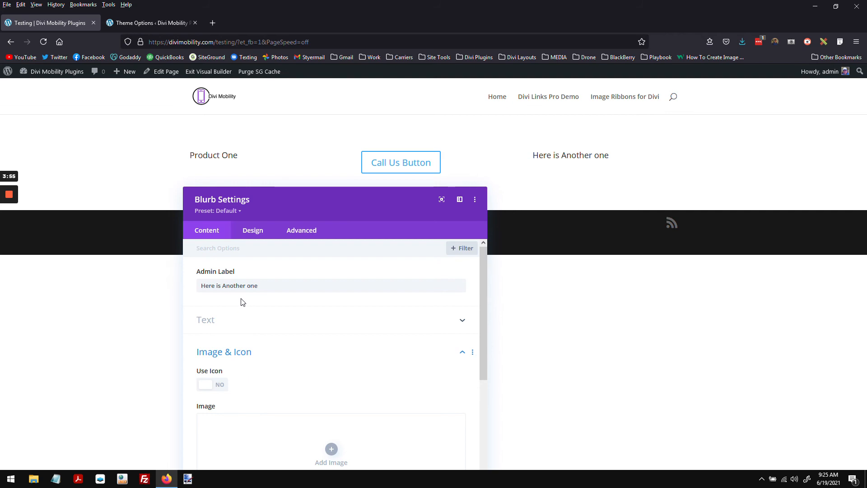
{"action": "mouse_move", "coordinate": [249, 271]}
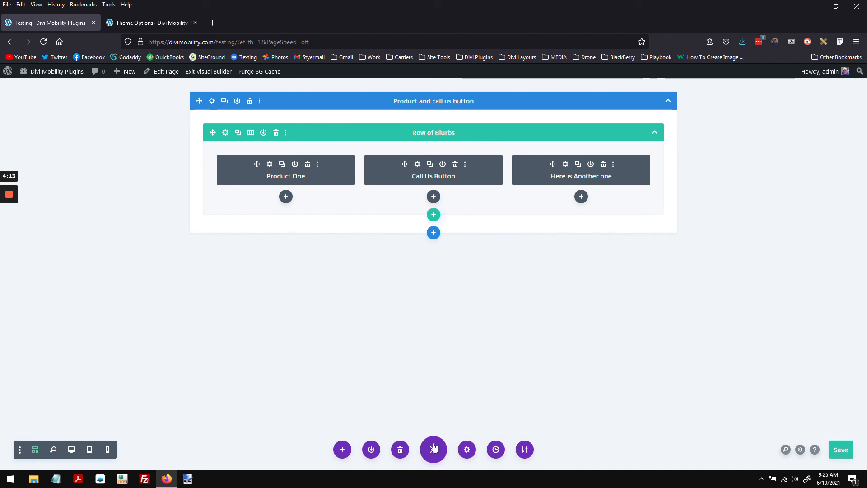
- Insert a single-column row below the Row of Blurbs containing a Menu module
{"action": "left_click", "coordinate": [433, 214]}
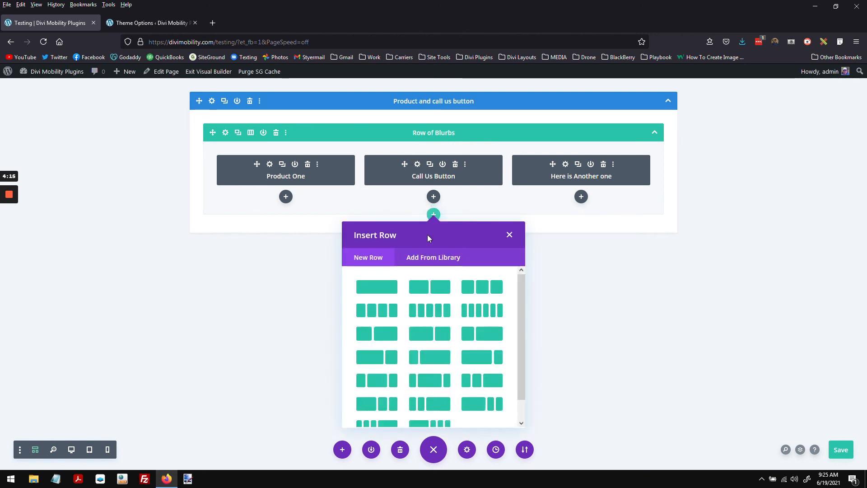
{"action": "left_click", "coordinate": [376, 287]}
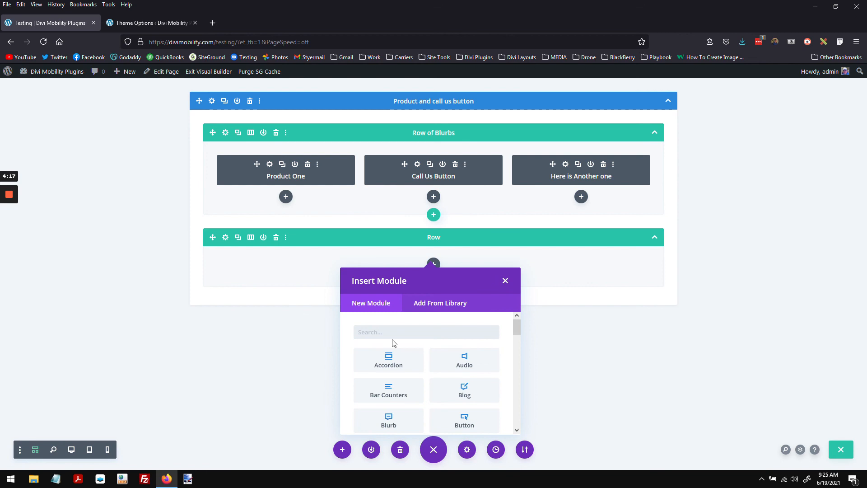
{"action": "scroll", "scroll_direction": "down", "scroll_amount": 3}
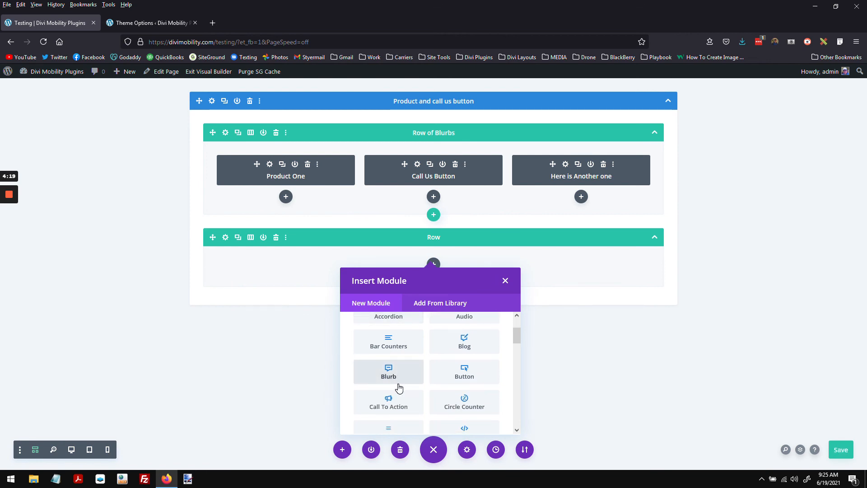
{"action": "scroll", "scroll_direction": "down", "scroll_amount": 3}
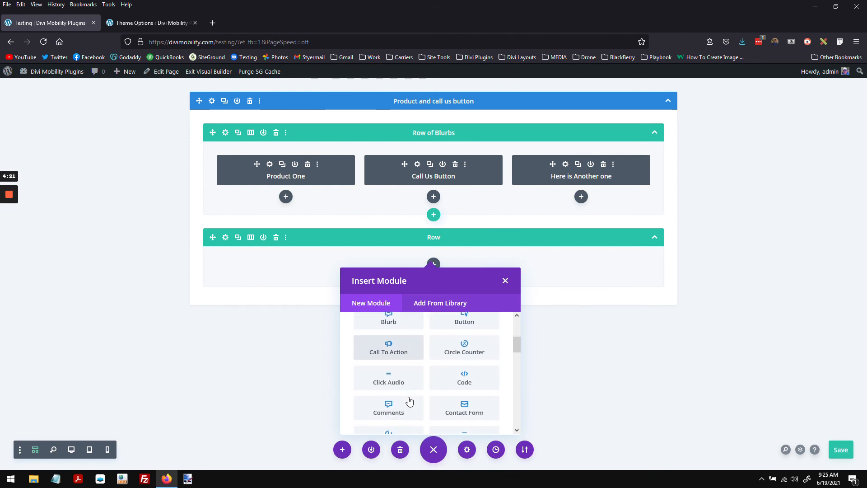
{"action": "scroll", "scroll_direction": "down", "scroll_amount": 3}
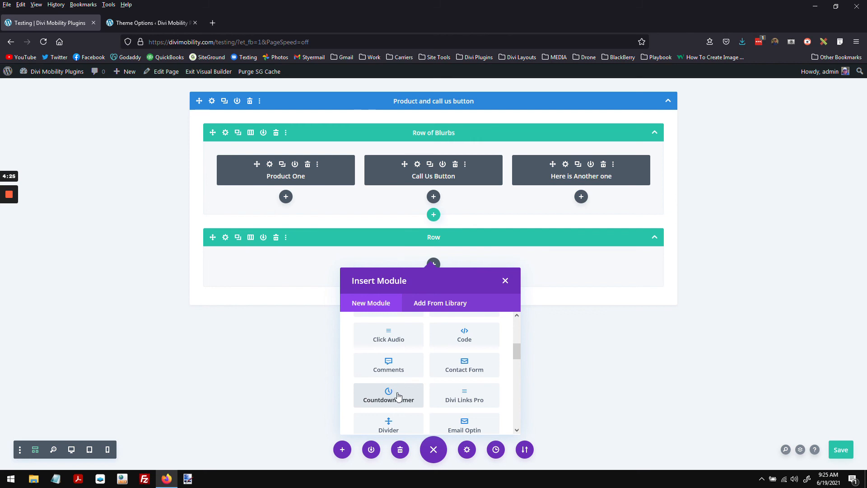
{"action": "scroll", "scroll_direction": "down", "scroll_amount": 3}
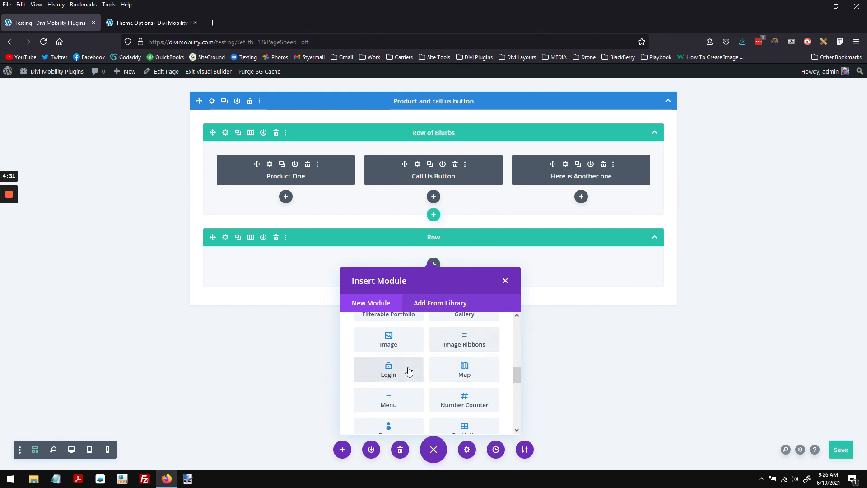
{"action": "left_click", "coordinate": [504, 280]}
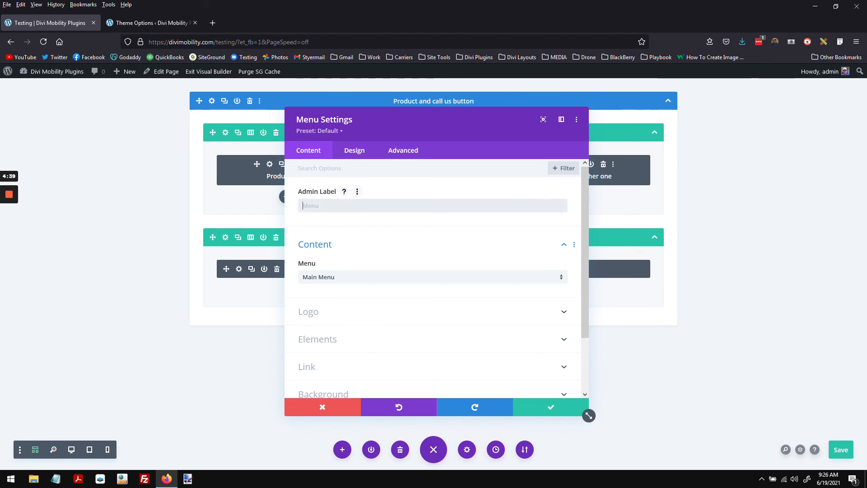
- Enter 'Menu Nav' as the menu module's admin label
{"action": "type", "text": "Menu"}
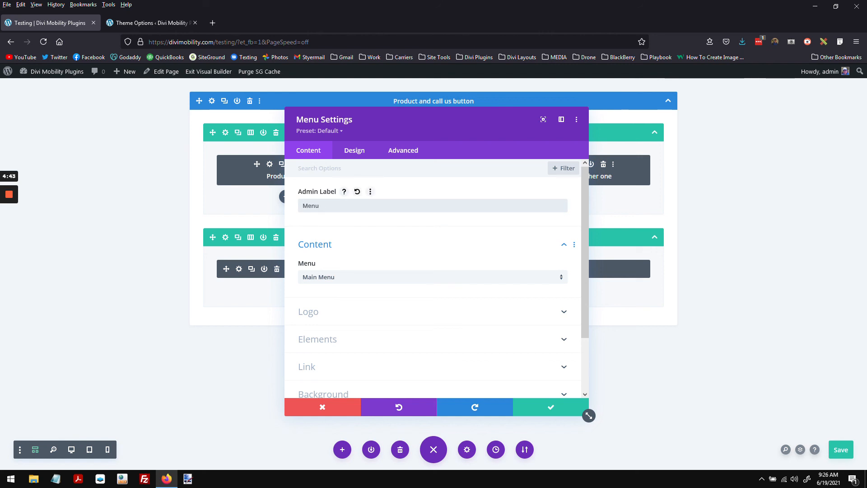
{"action": "type", "text": "n"}
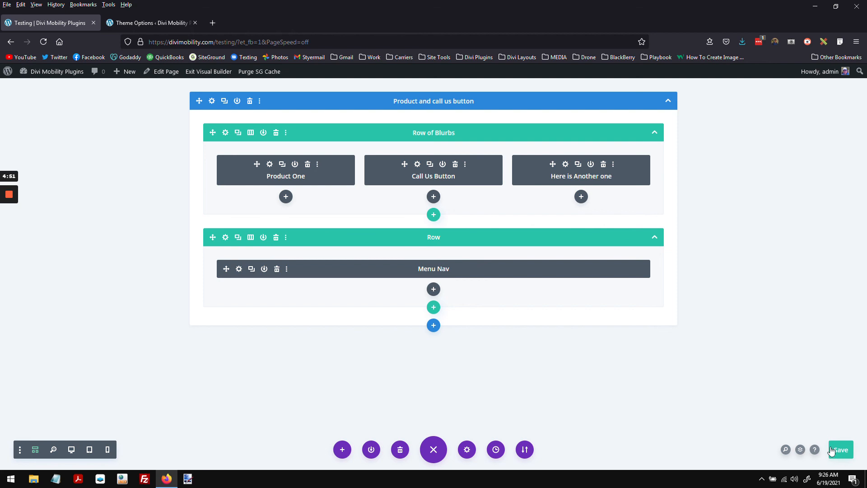
{"action": "mouse_move", "coordinate": [70, 450]}
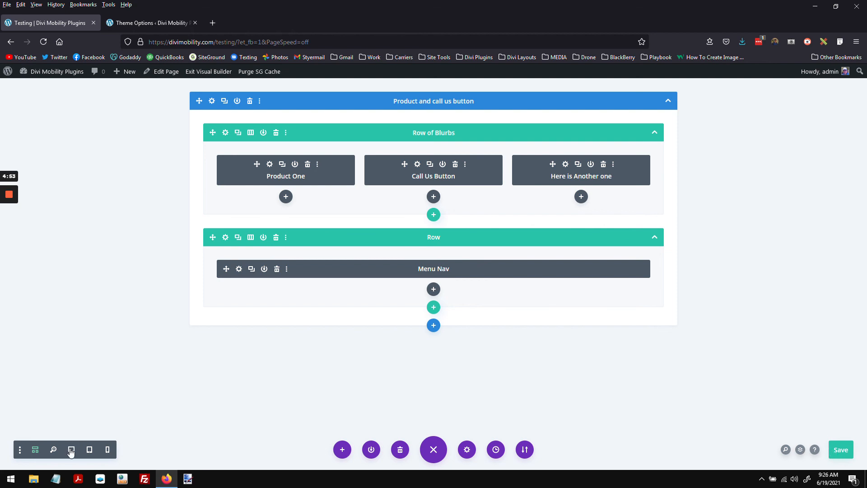
{"action": "mouse_move", "coordinate": [71, 450]}
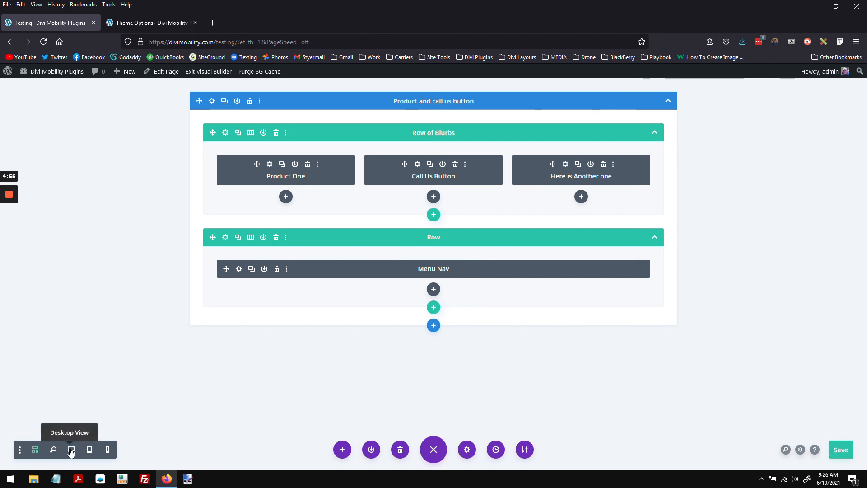